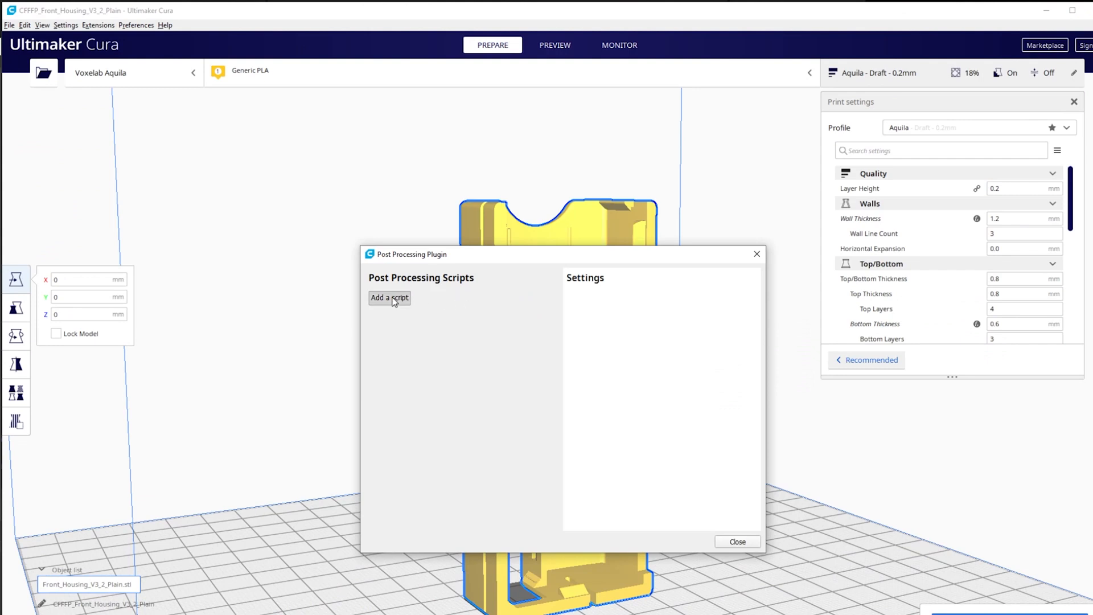
Step: Add the Time Lapse script from the post-processing script list and scroll through the Octolapse page
click(388, 297)
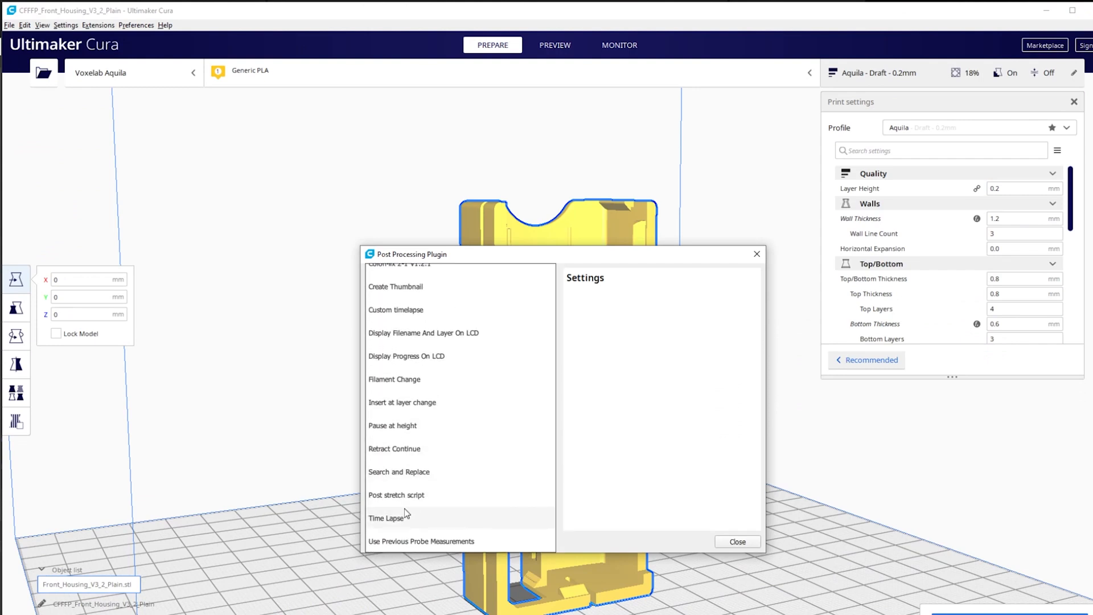
click(387, 518)
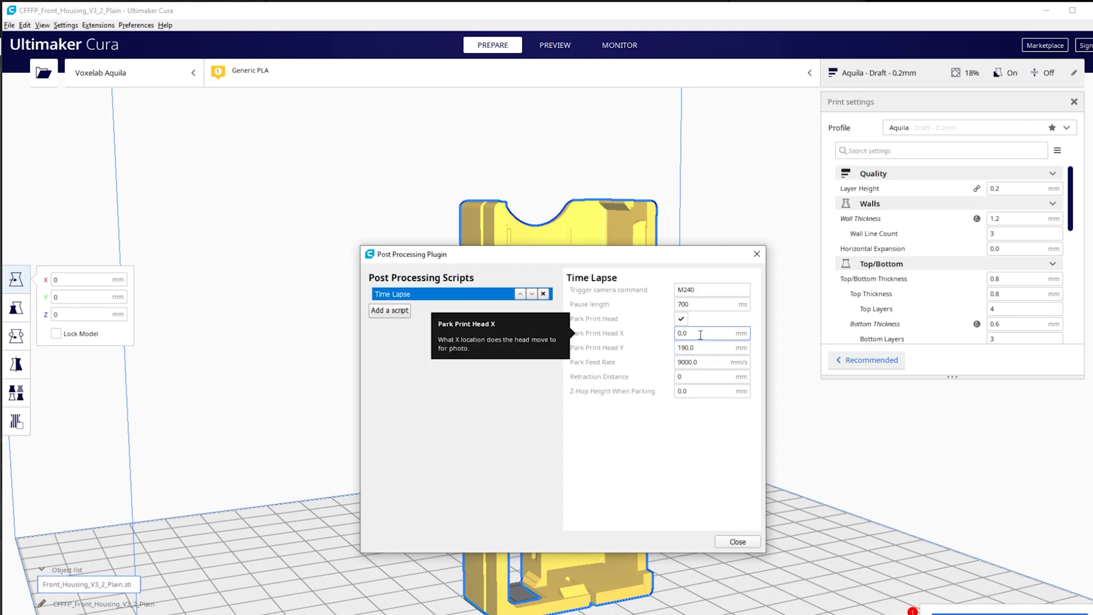
mouse_move(700, 334)
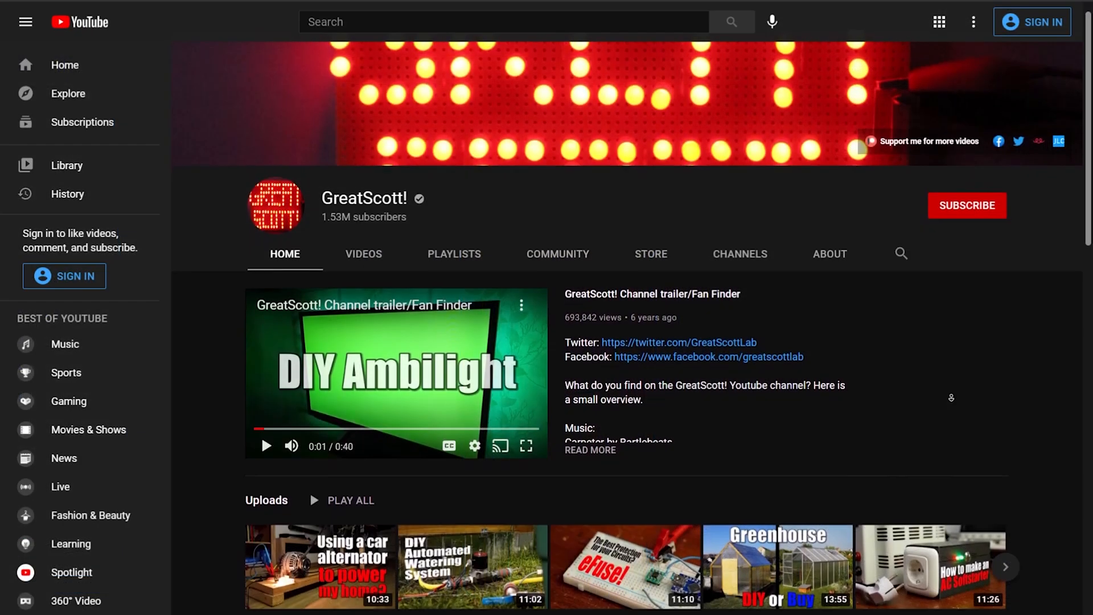
scroll(down, 3)
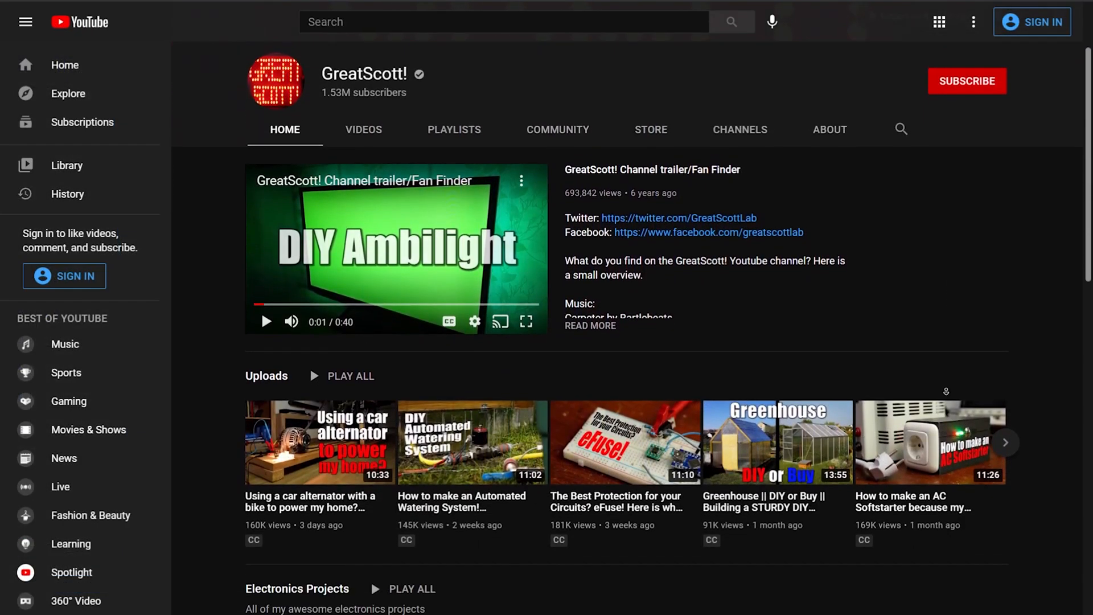
scroll(down, 3)
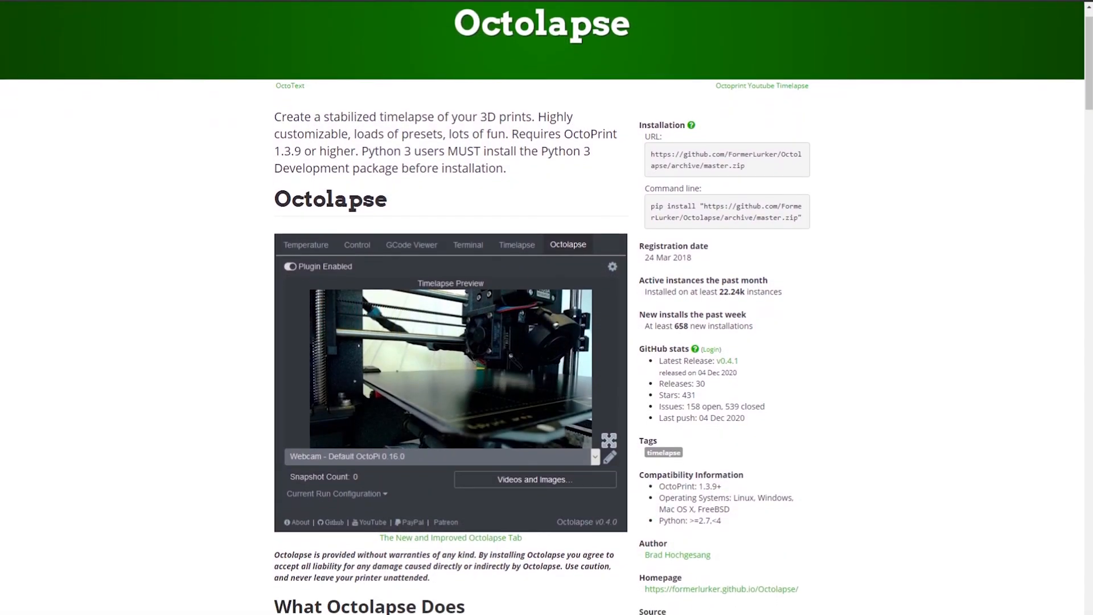
scroll(down, 3)
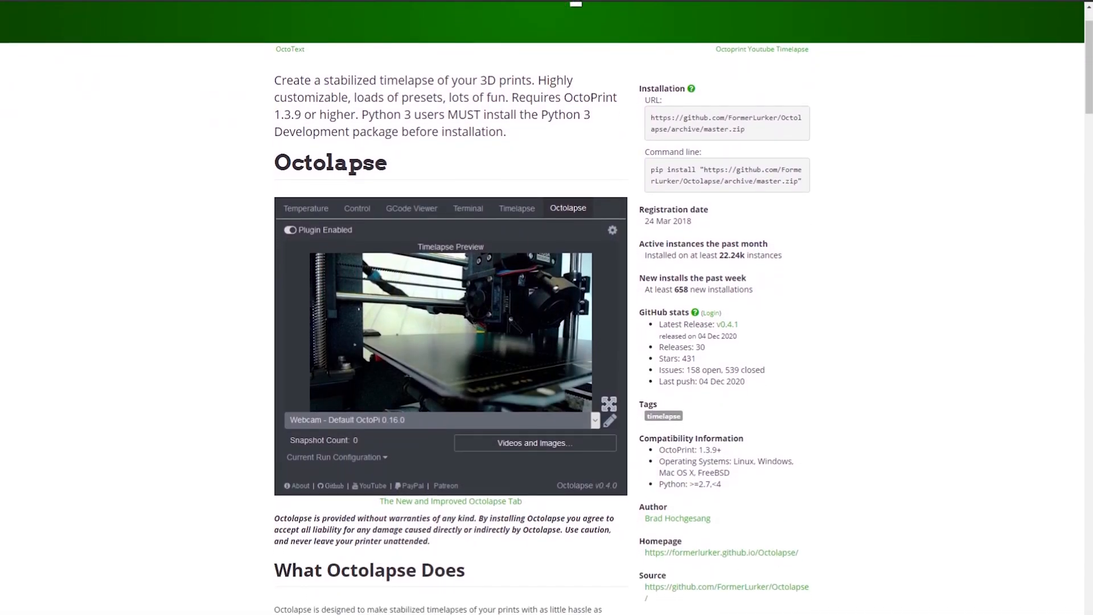
scroll(down, 3)
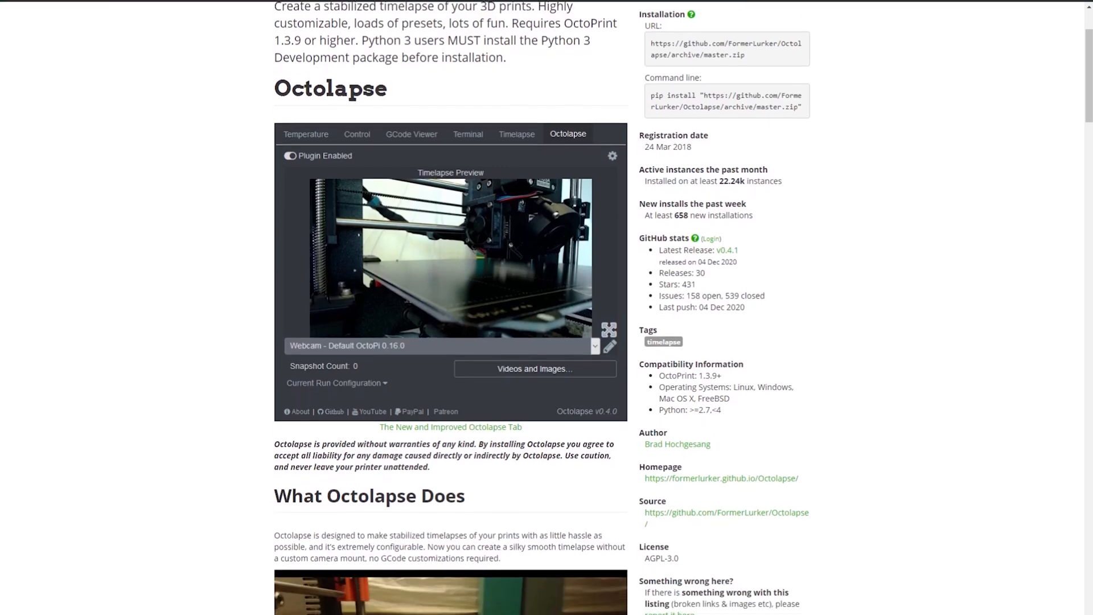
scroll(down, 3)
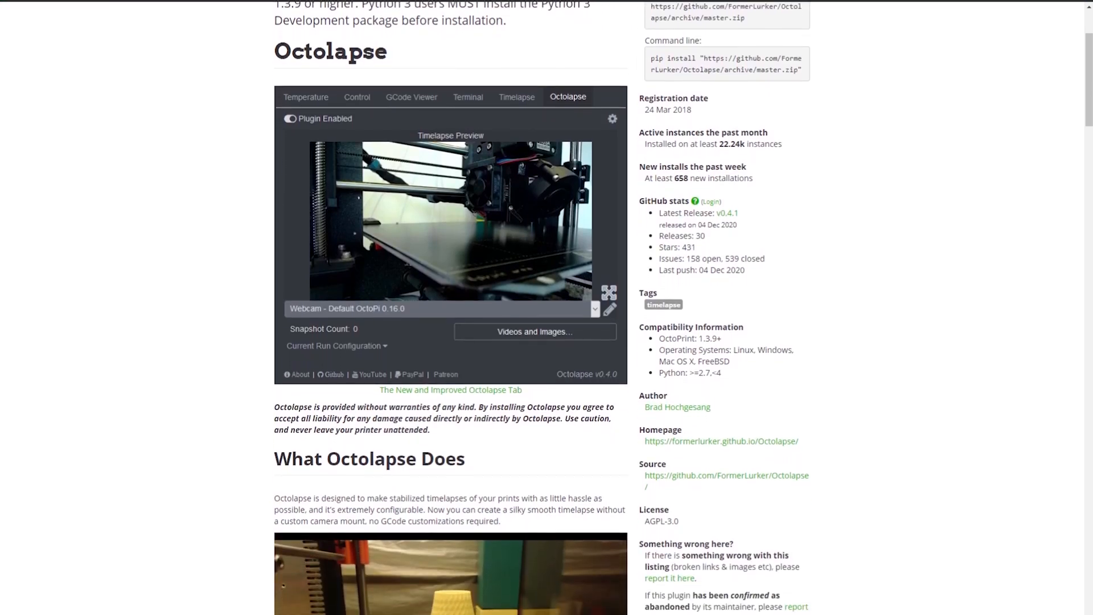
scroll(down, 3)
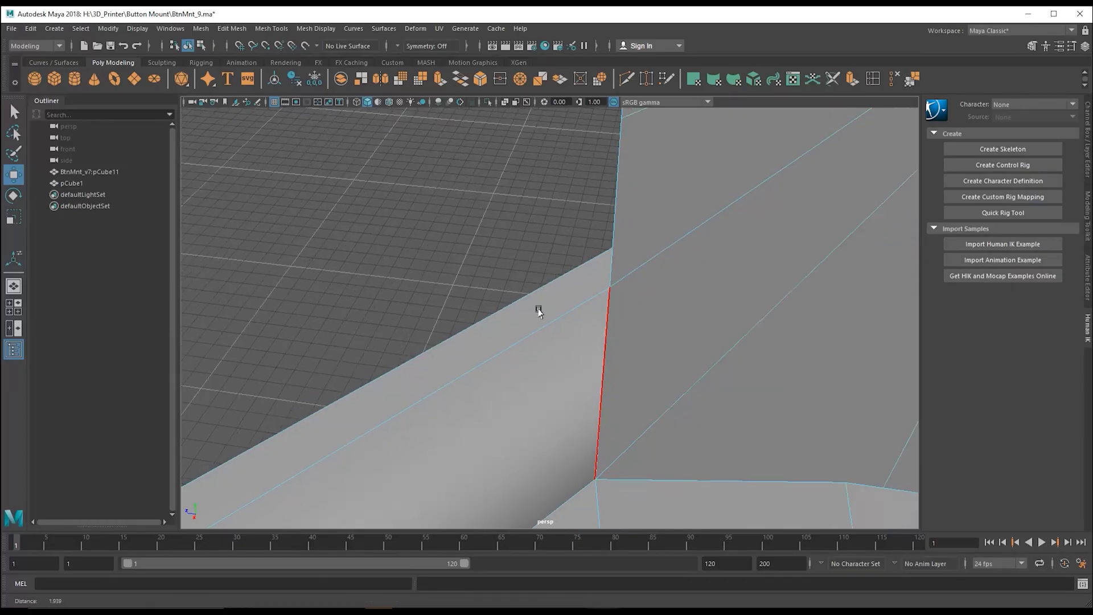
Step: Dolly out and orbit the perspective camera so the whole bracket model is visible
drag(536, 310, 637, 340)
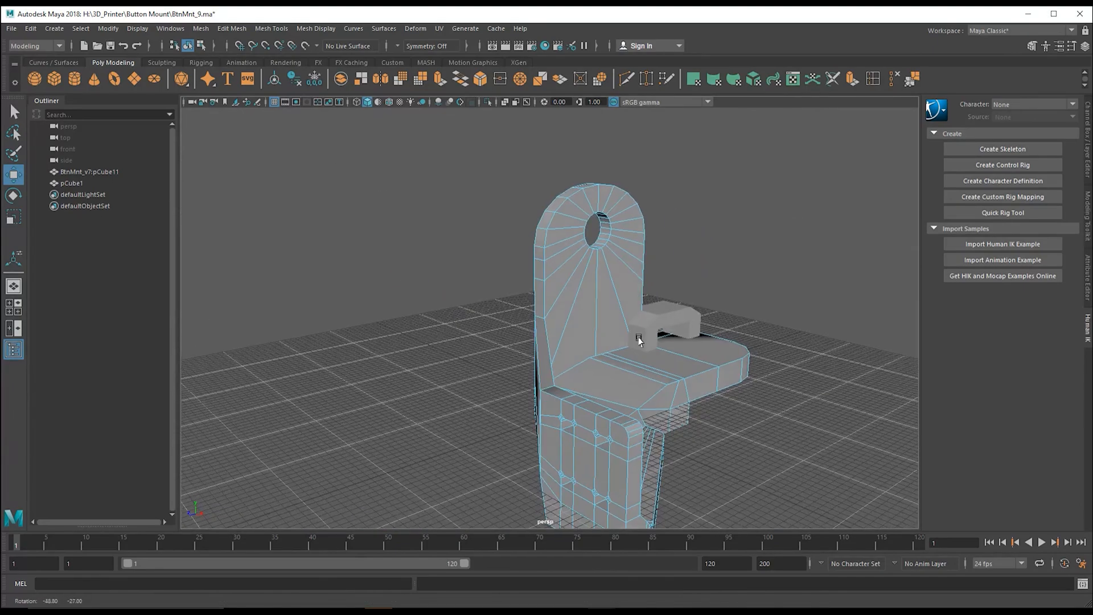
drag(638, 341, 499, 332)
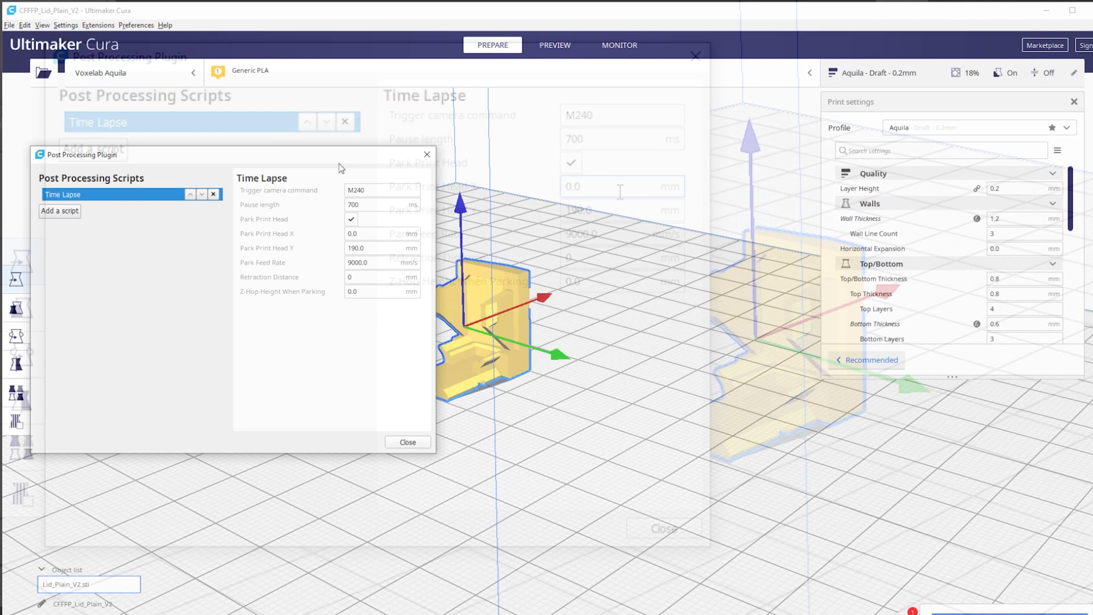
Step: Set Park Print Head X to 217.5 and Y to 110
text(217)
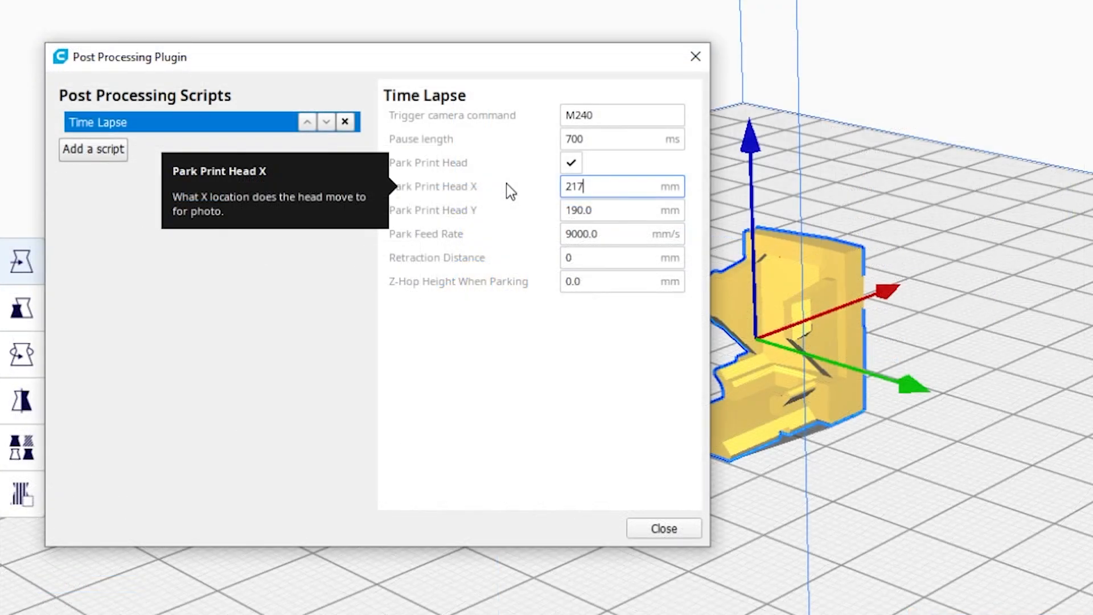
text(.5)
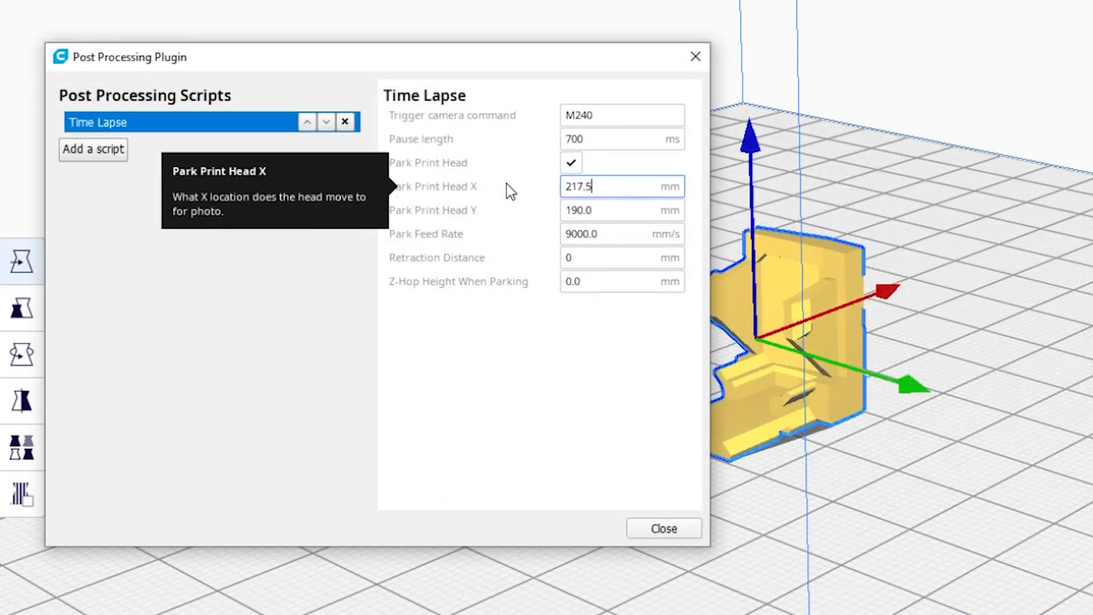
click(621, 209)
text(110)
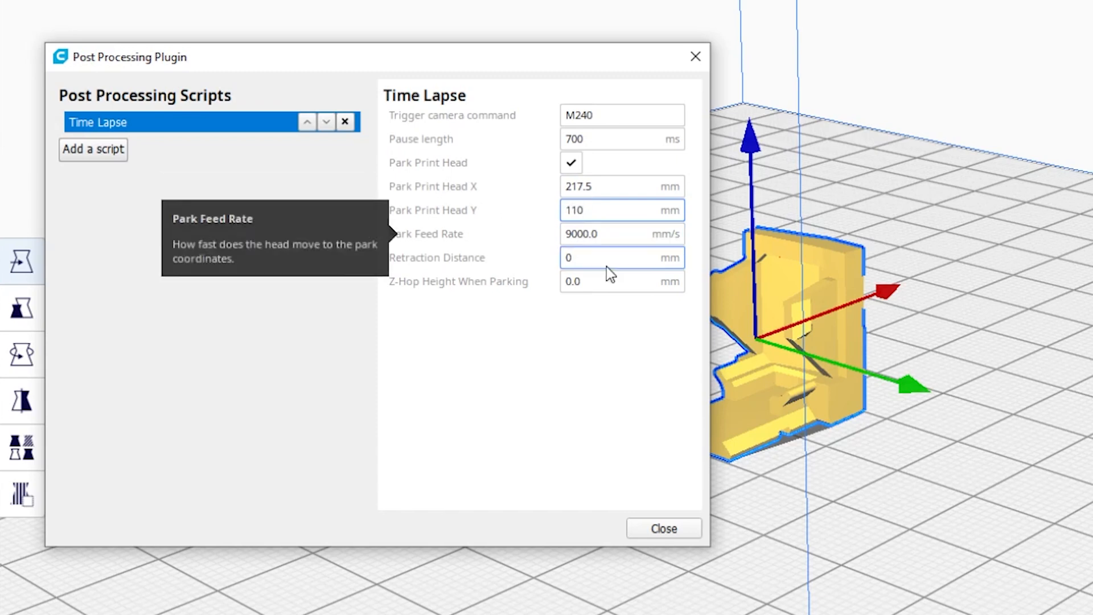
Step: Set Retraction Distance to 6 mm and Pause length to 600 ms
click(620, 257)
text(6)
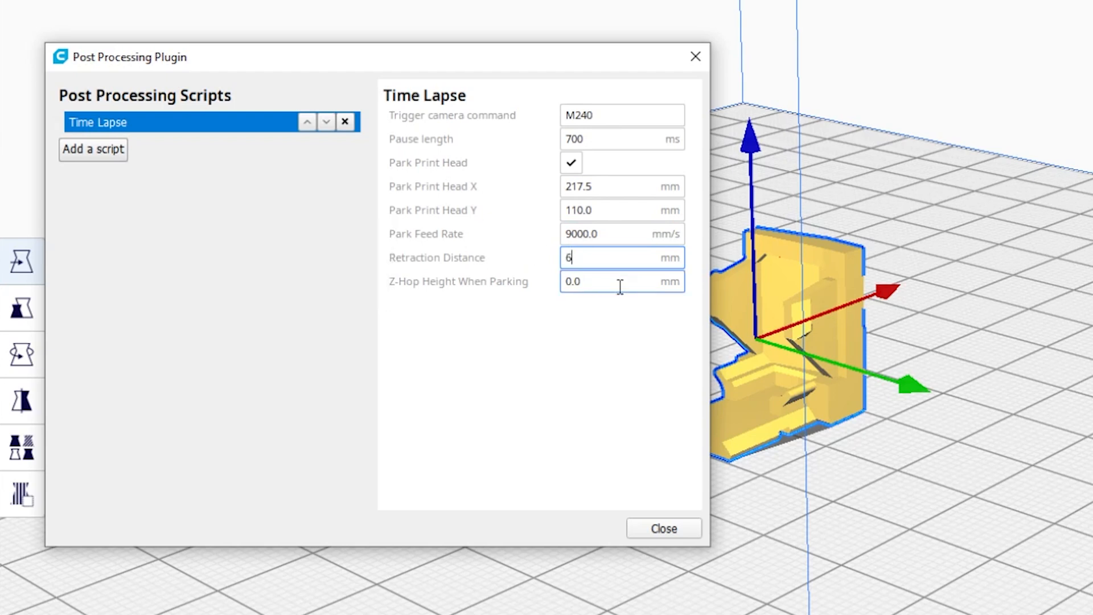
click(621, 281)
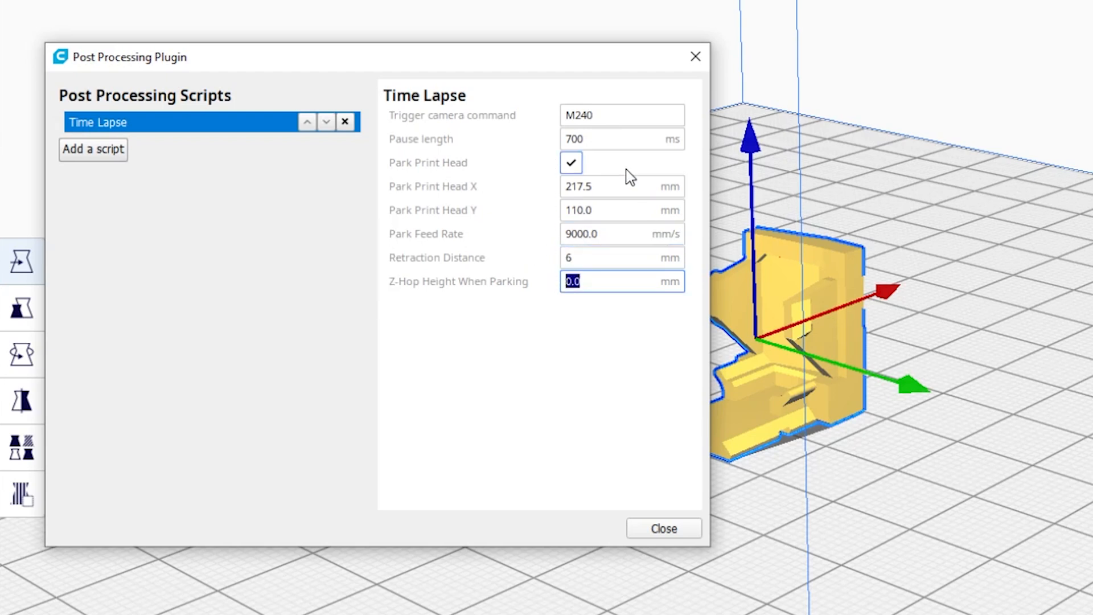
text(600)
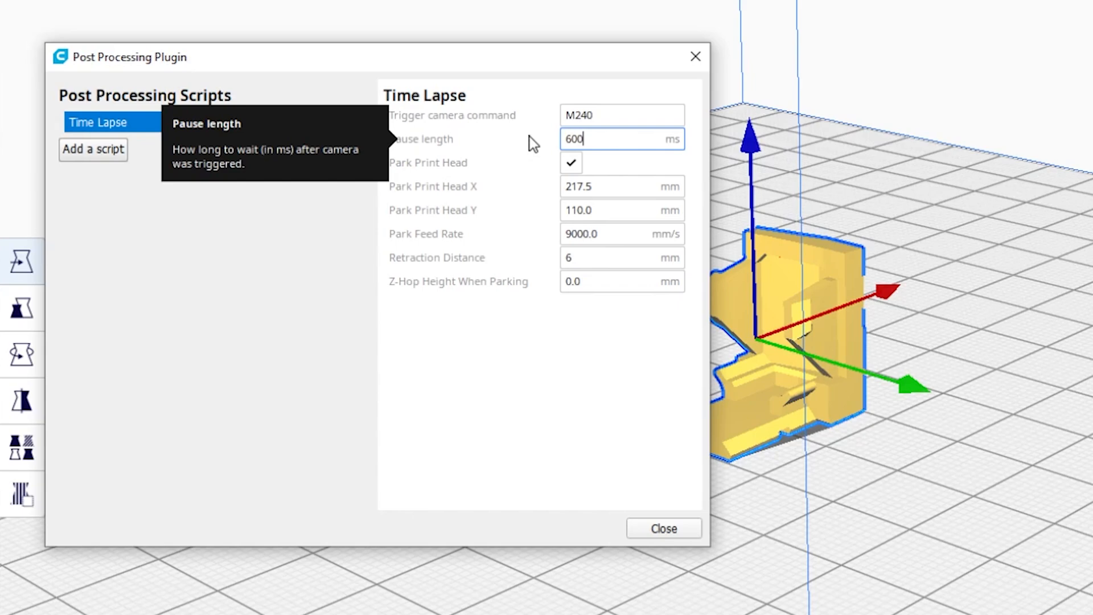